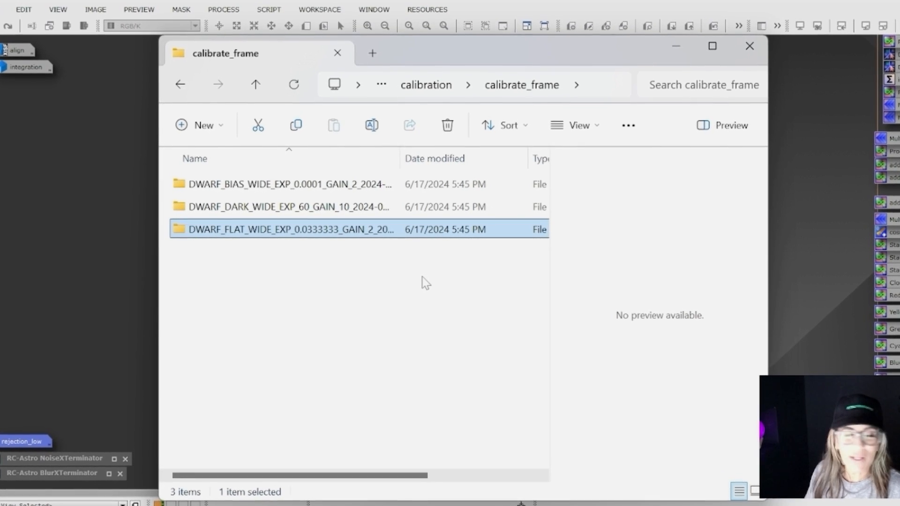
# Step: Browse the calibrate_frame folder, looking into the BIAS and FLAT calibration subfolders
pyautogui.click(286, 184)
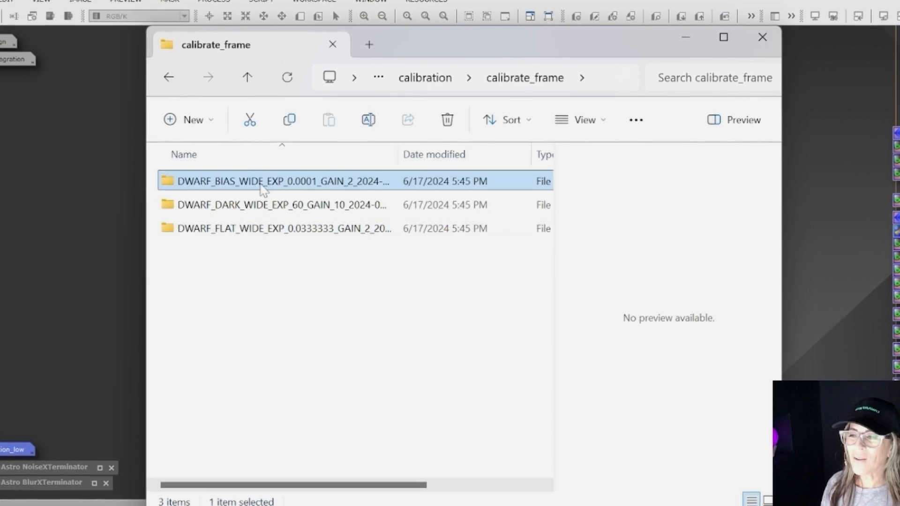
pyautogui.doubleClick(279, 205)
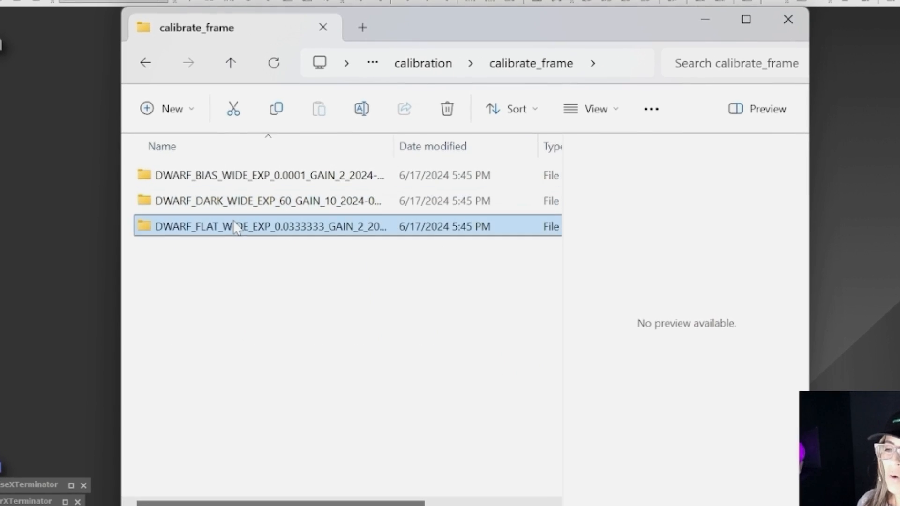
pyautogui.doubleClick(246, 226)
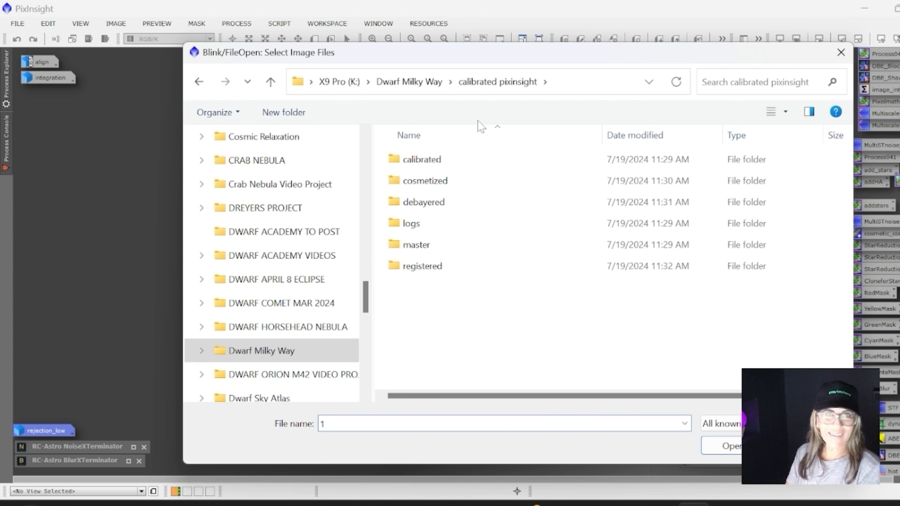
pyautogui.moveTo(438, 136)
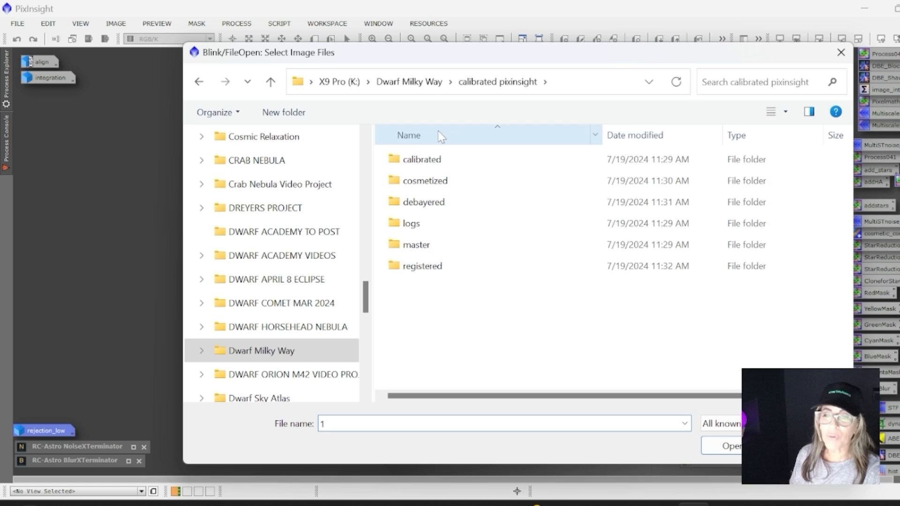
# Step: Load the selected calibrated and registered frames into Blink and view them in the BlinkScreen
pyautogui.click(725, 447)
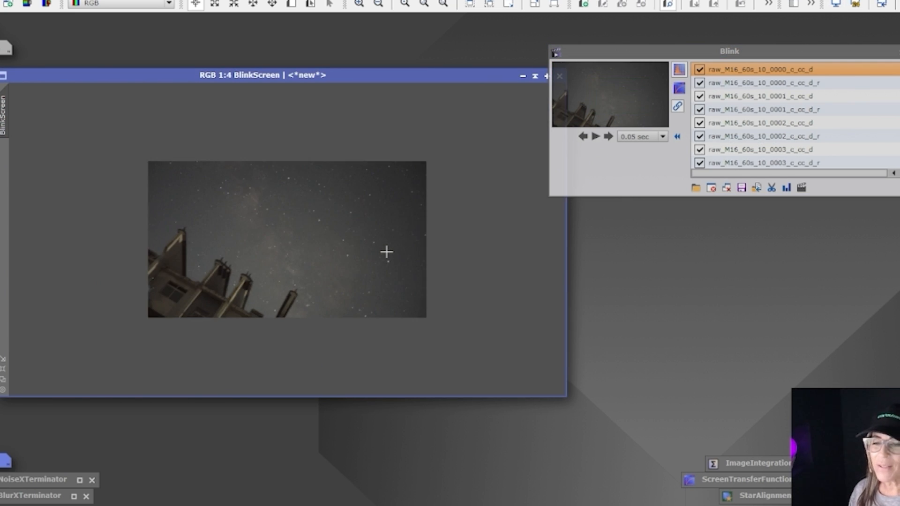
pyautogui.click(596, 136)
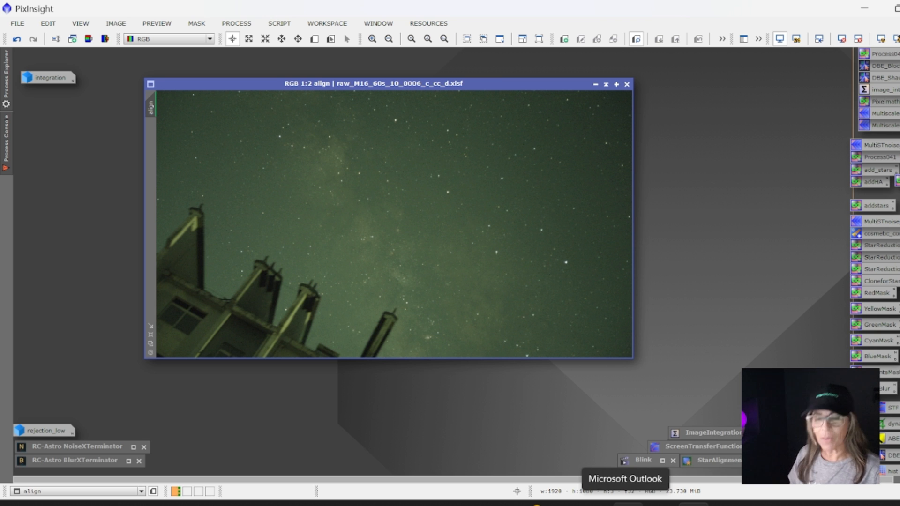
pyautogui.moveTo(480, 170)
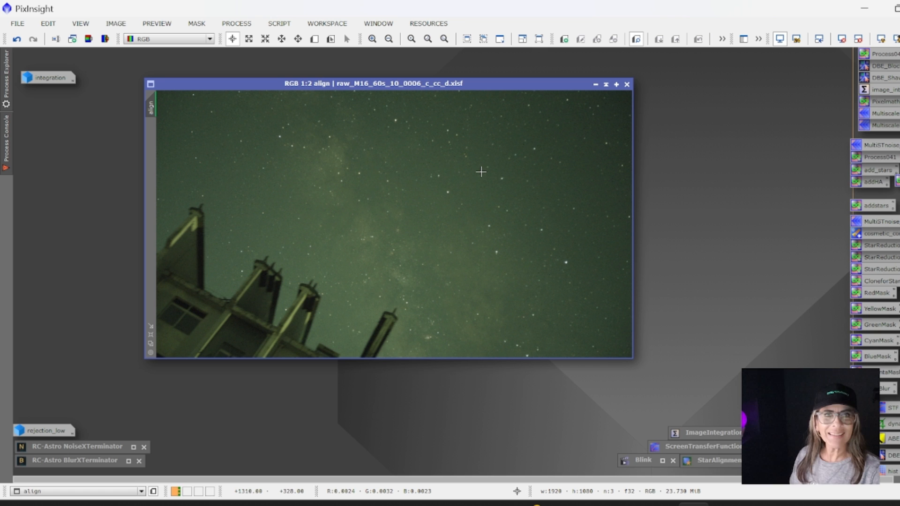
pyautogui.moveTo(527, 290)
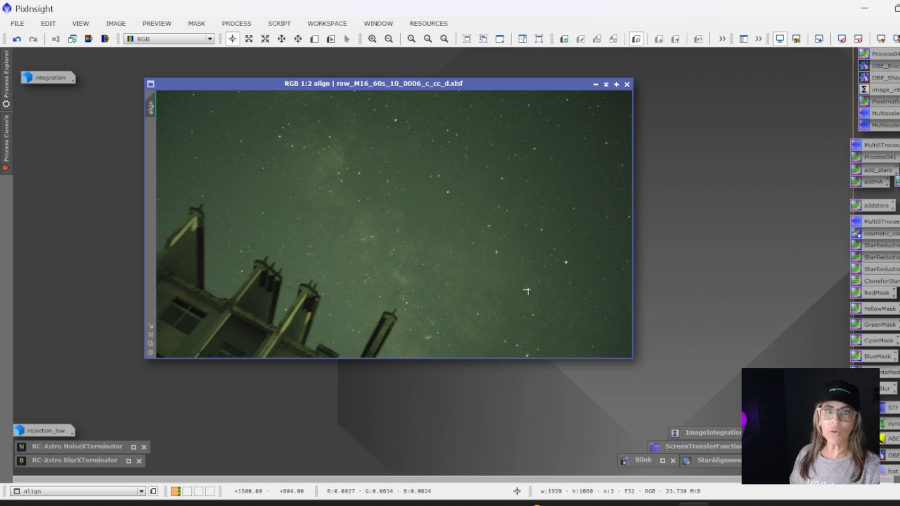
pyautogui.moveTo(338, 254)
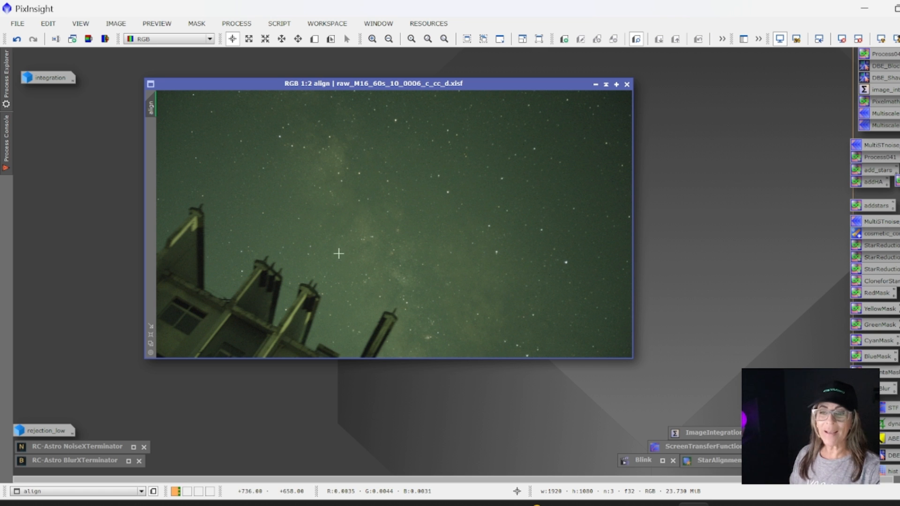
pyautogui.moveTo(352, 249)
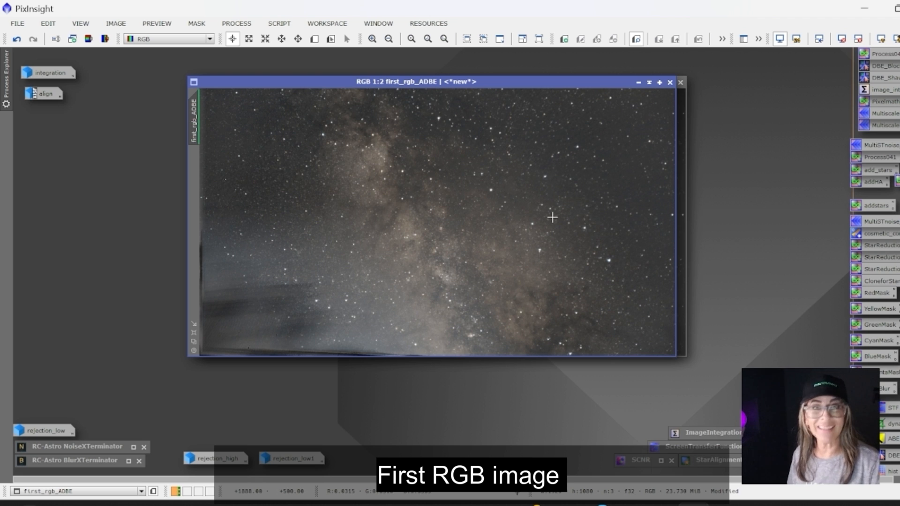
# Step: Bring the integrated first_rgb_ADBE image window forward for inspection
pyautogui.click(649, 82)
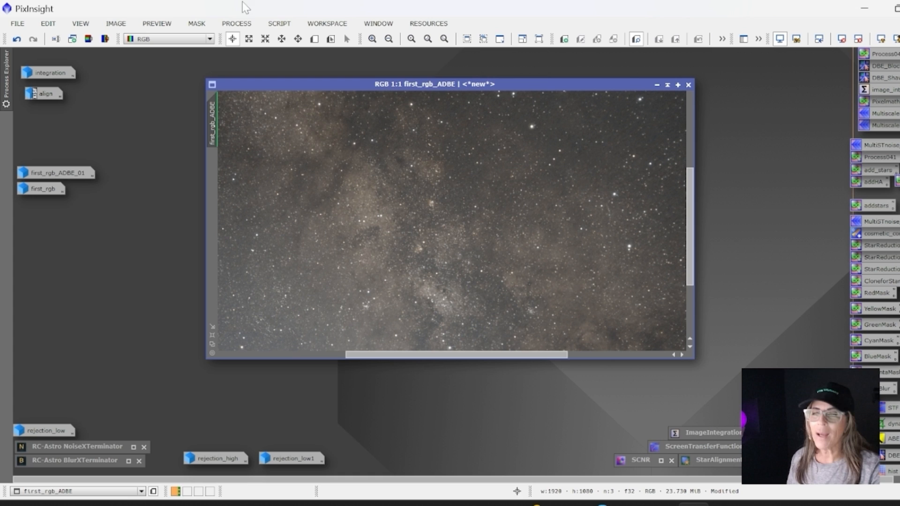
# Step: Bring up the Process > All Processes catalog to reach NoiseXTerminator for first_rgb_ADBE
pyautogui.click(236, 23)
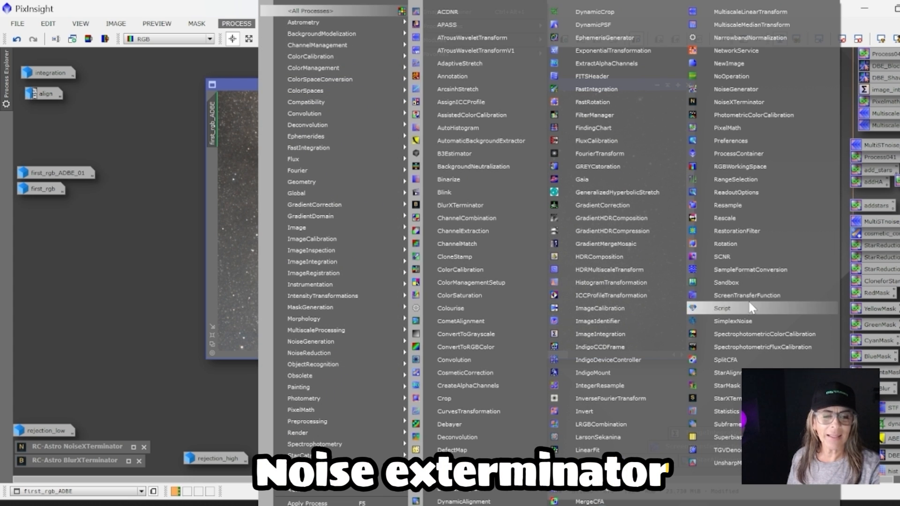
pyautogui.moveTo(612, 399)
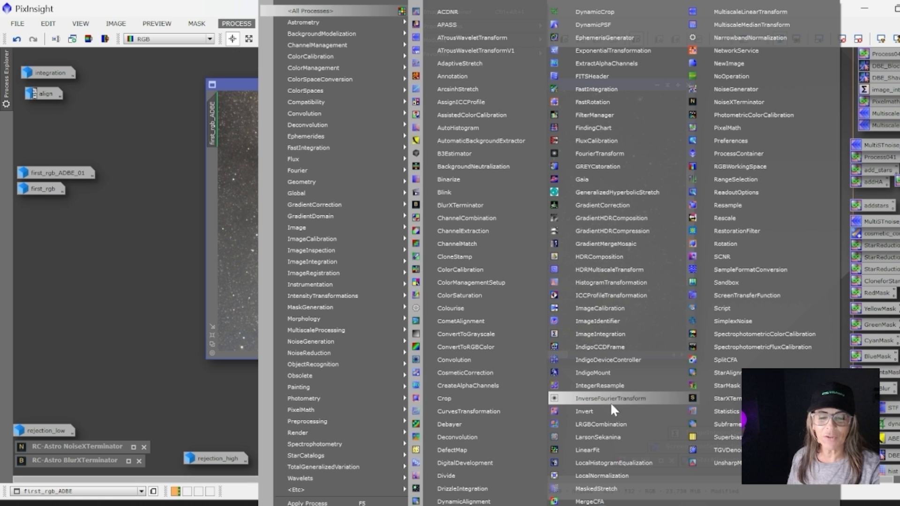
pyautogui.moveTo(750, 38)
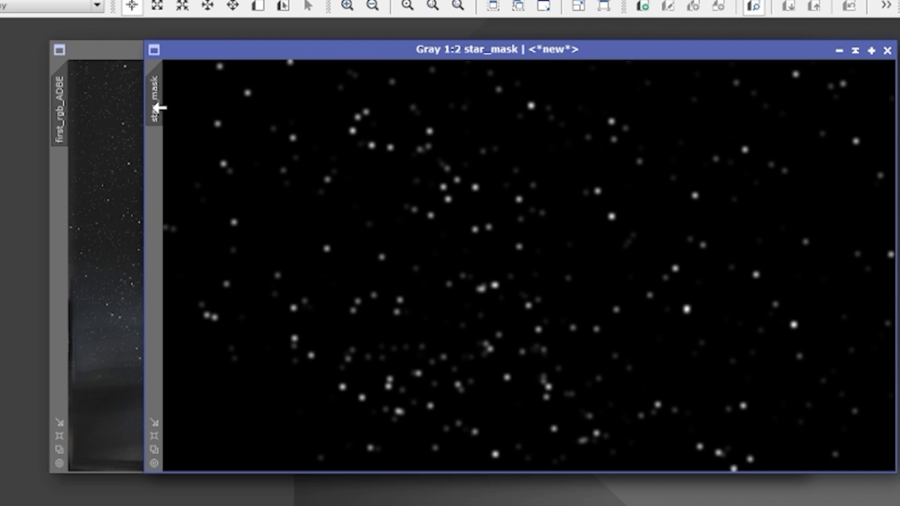
pyautogui.moveTo(154, 104)
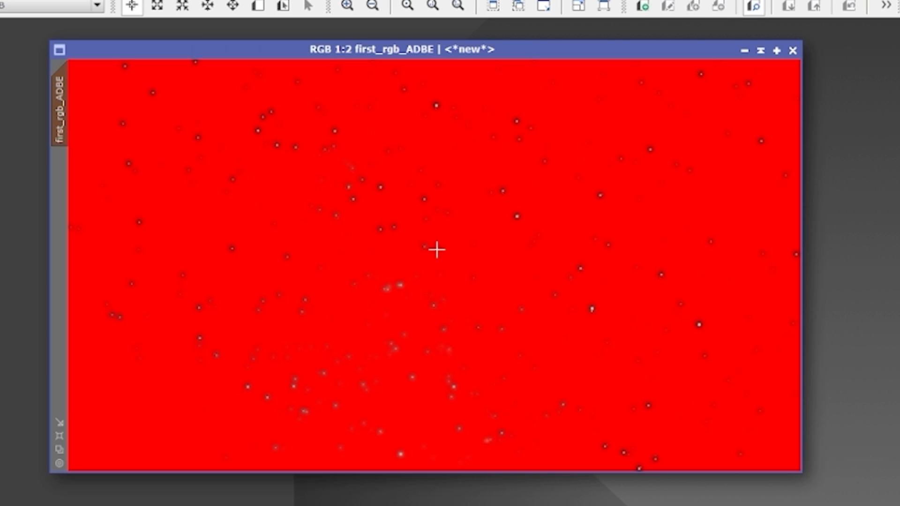
pyautogui.moveTo(564, 248)
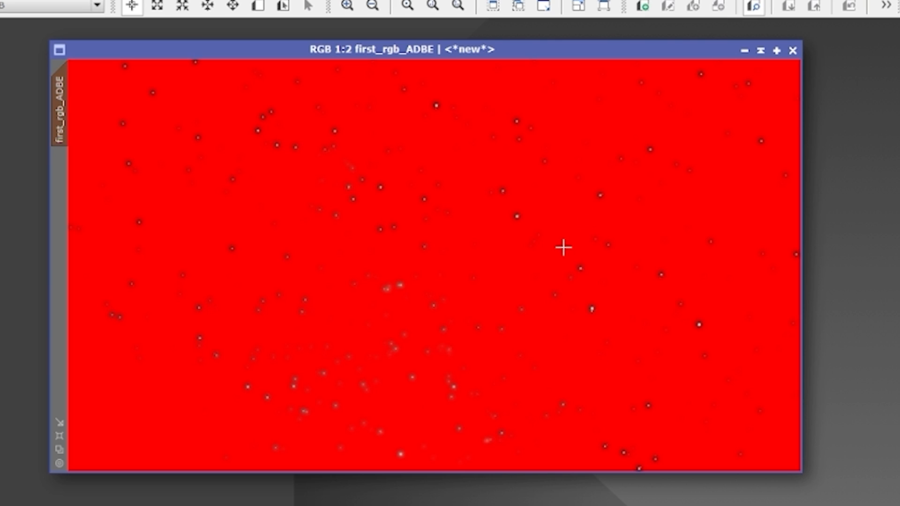
pyautogui.moveTo(549, 236)
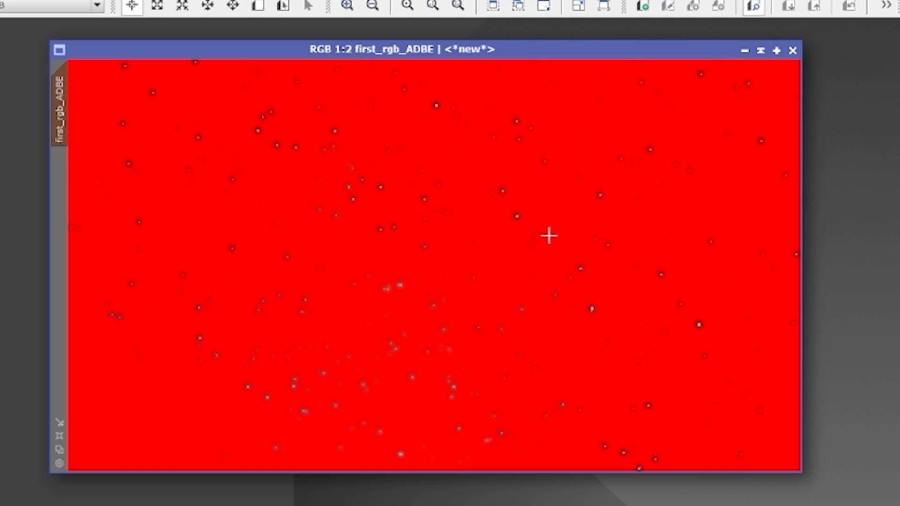
pyautogui.moveTo(29, 12)
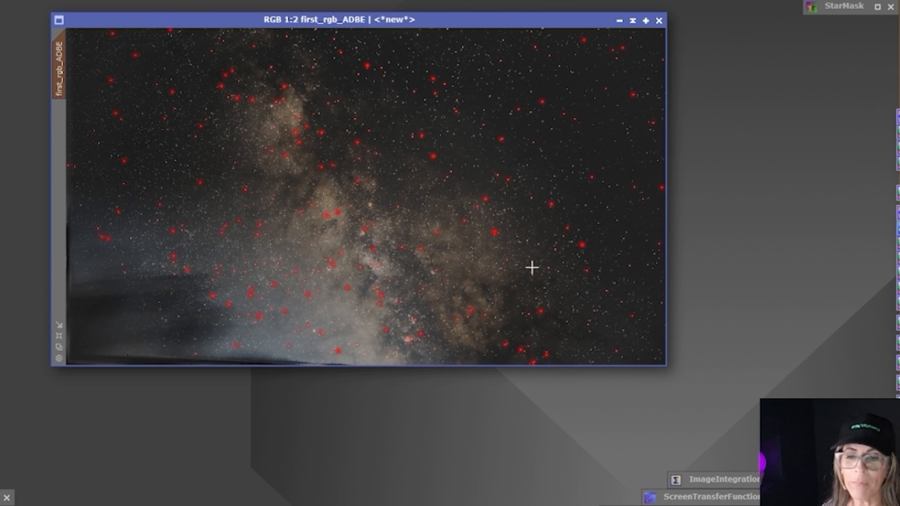
pyautogui.moveTo(602, 277)
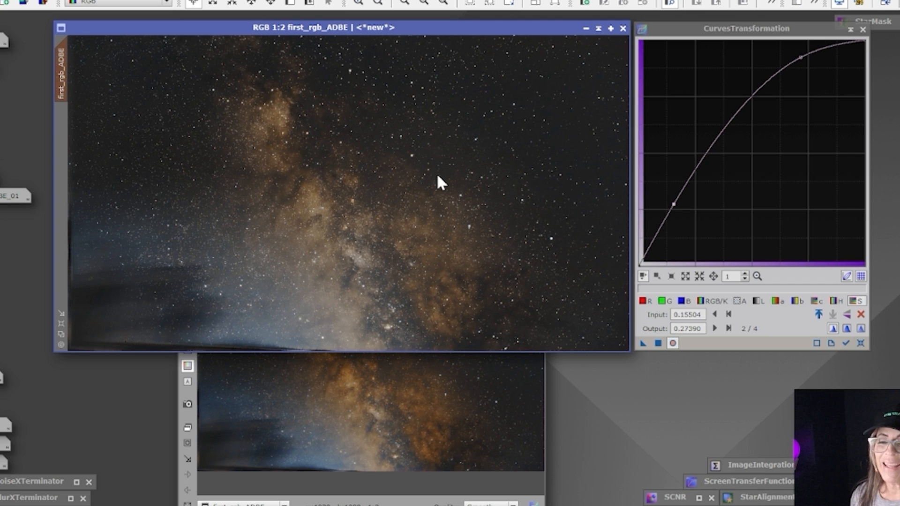
pyautogui.moveTo(753, 34)
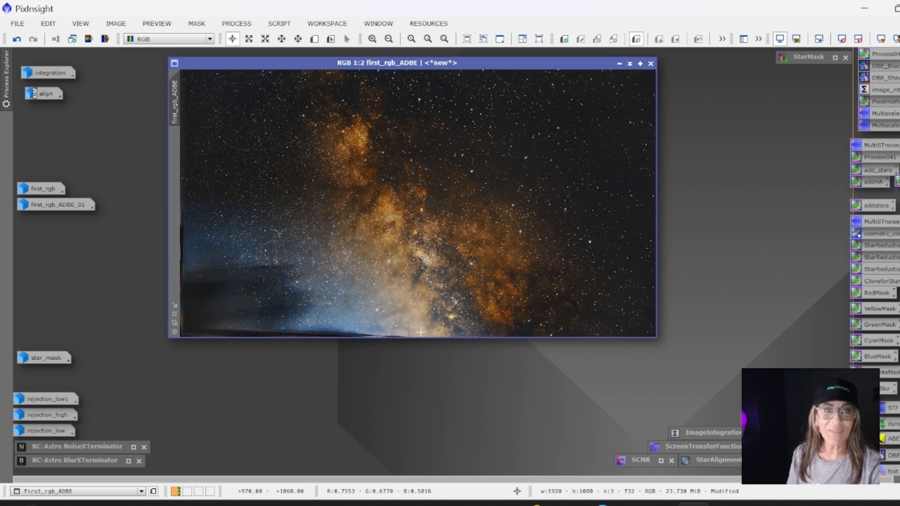
pyautogui.moveTo(187, 127)
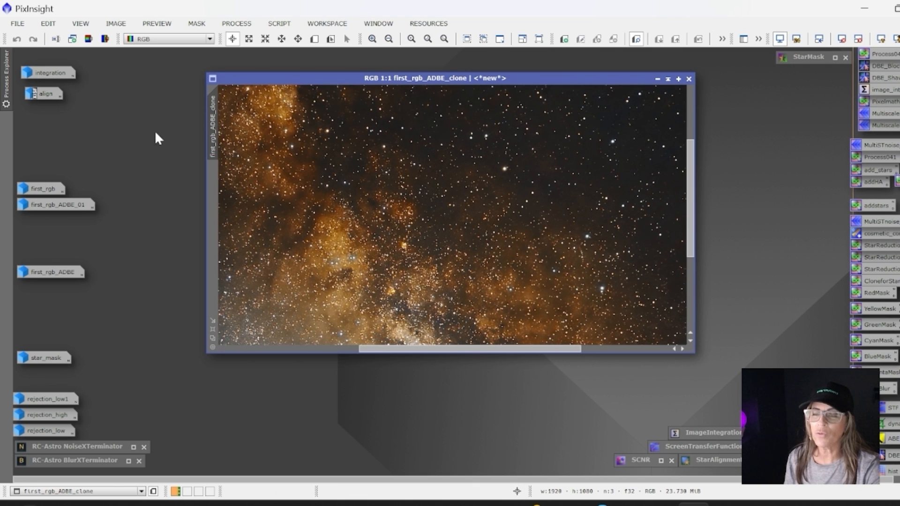
# Step: Run StarXTerminator with its loaded AI model on first_rgb_ADBE_clone and bring the stars-only result forward
pyautogui.click(236, 23)
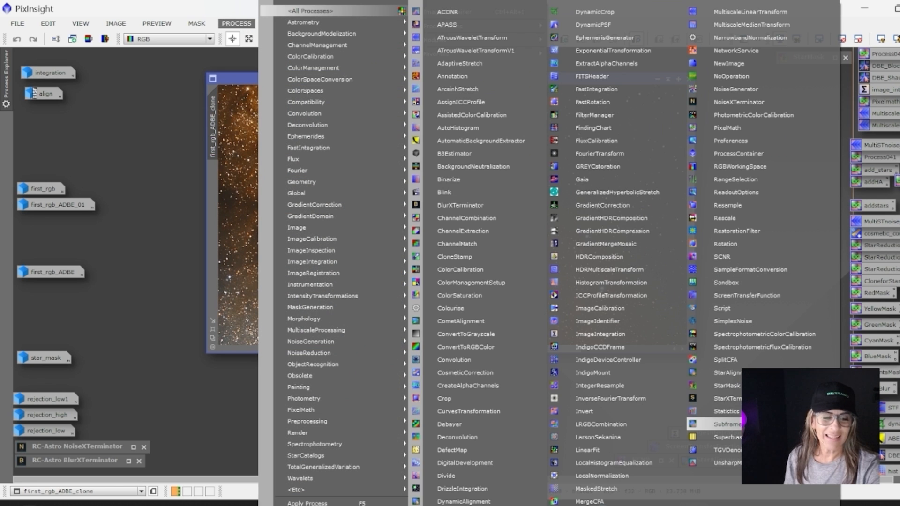
pyautogui.moveTo(726, 385)
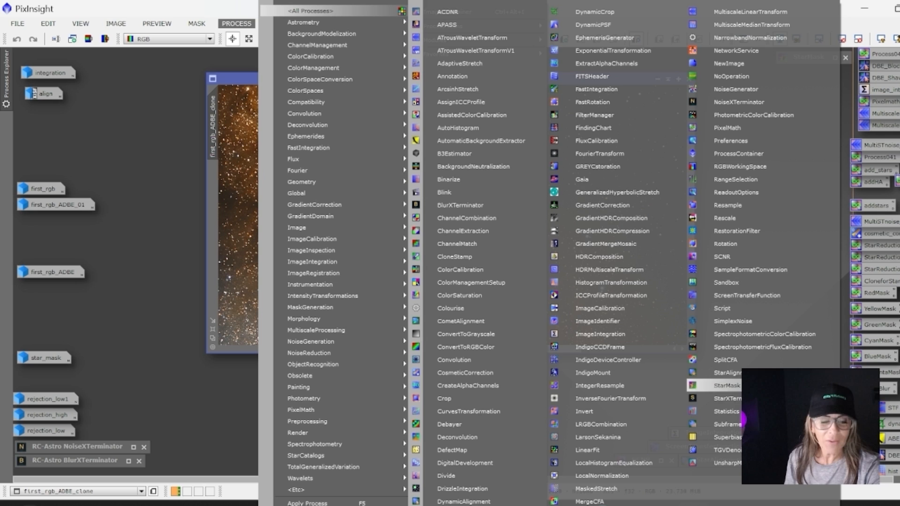
pyautogui.click(729, 399)
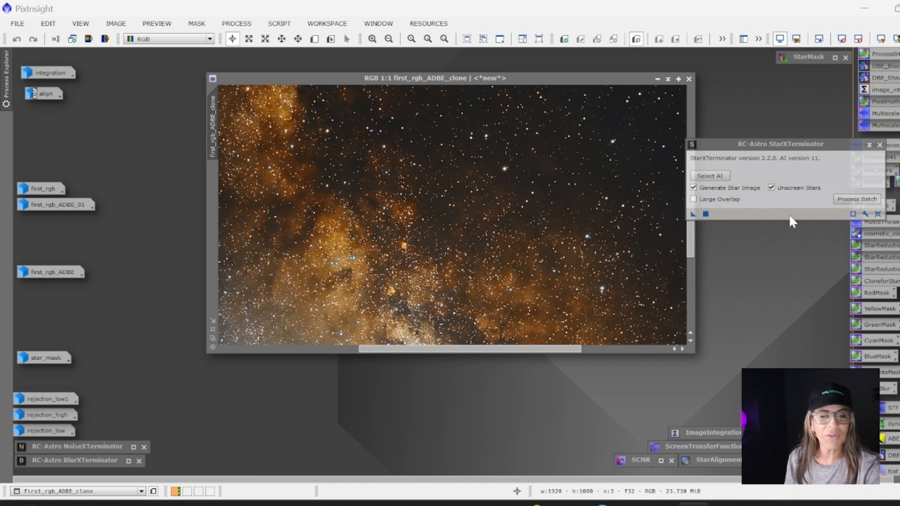
pyautogui.click(710, 176)
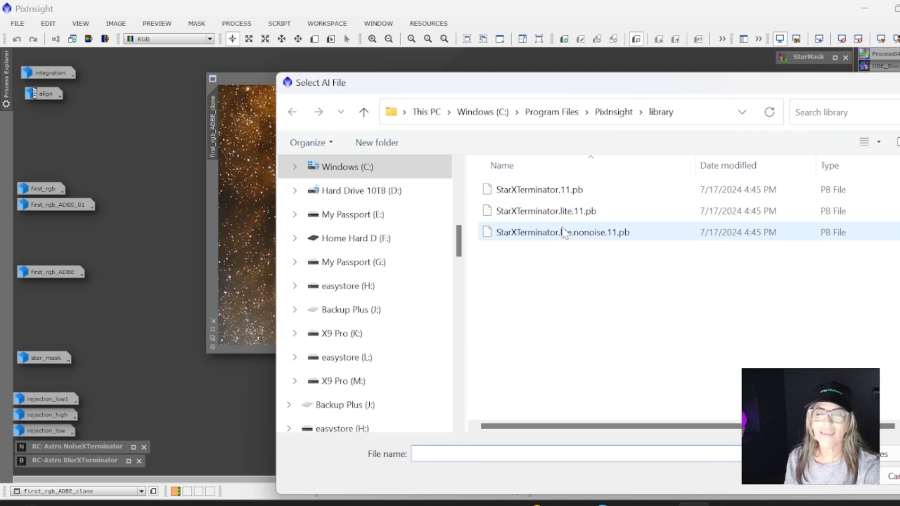
pyautogui.doubleClick(563, 231)
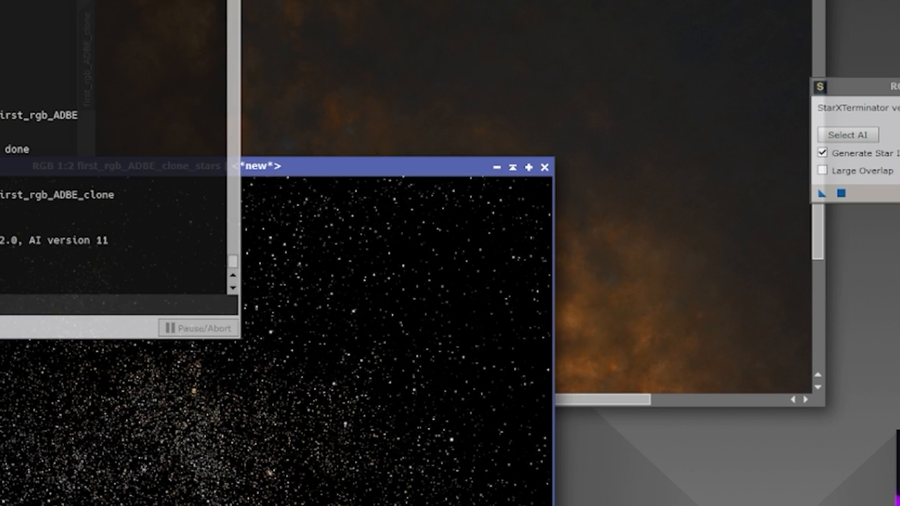
pyautogui.click(528, 167)
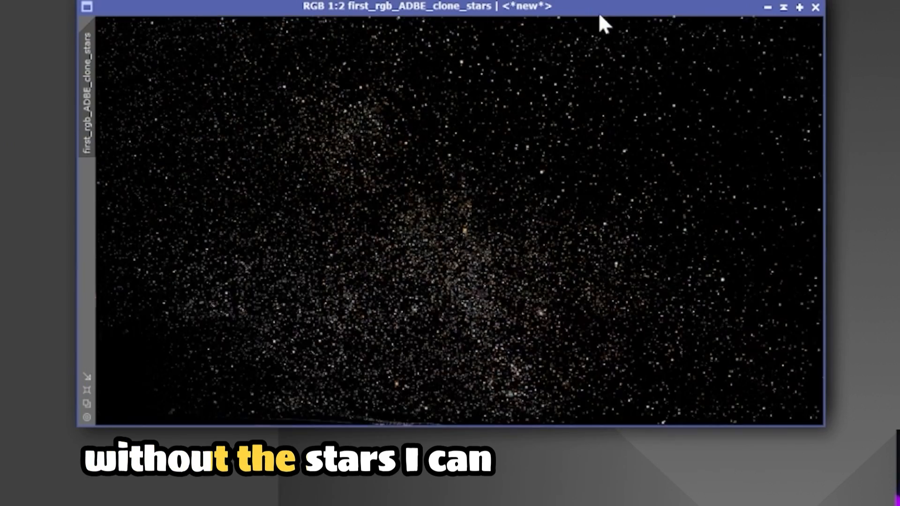